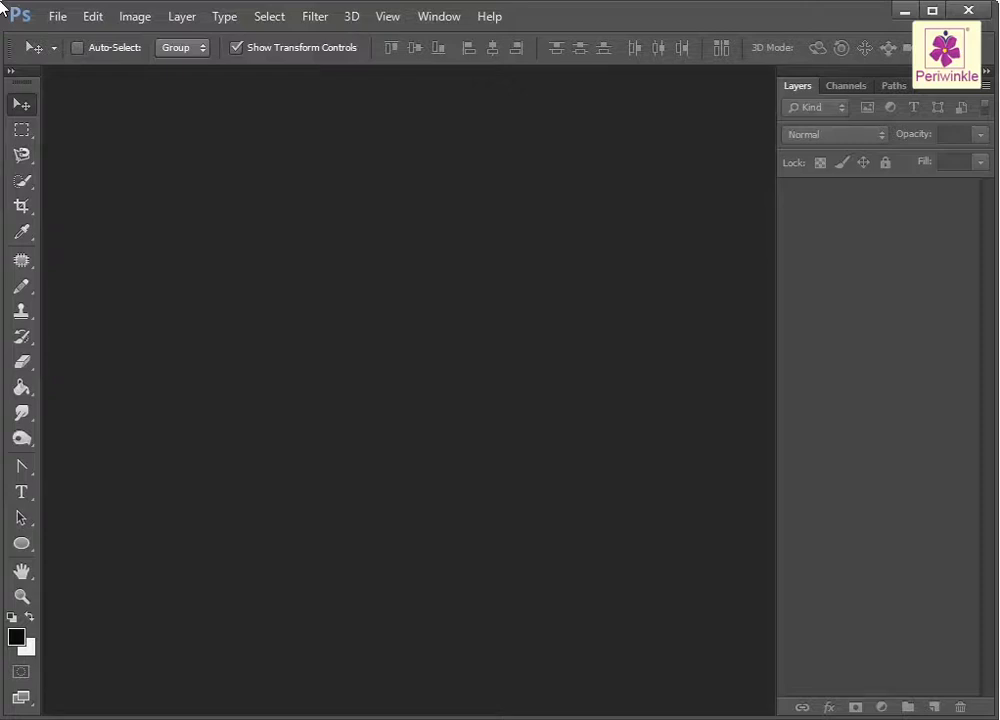
mouse_move(63, 17)
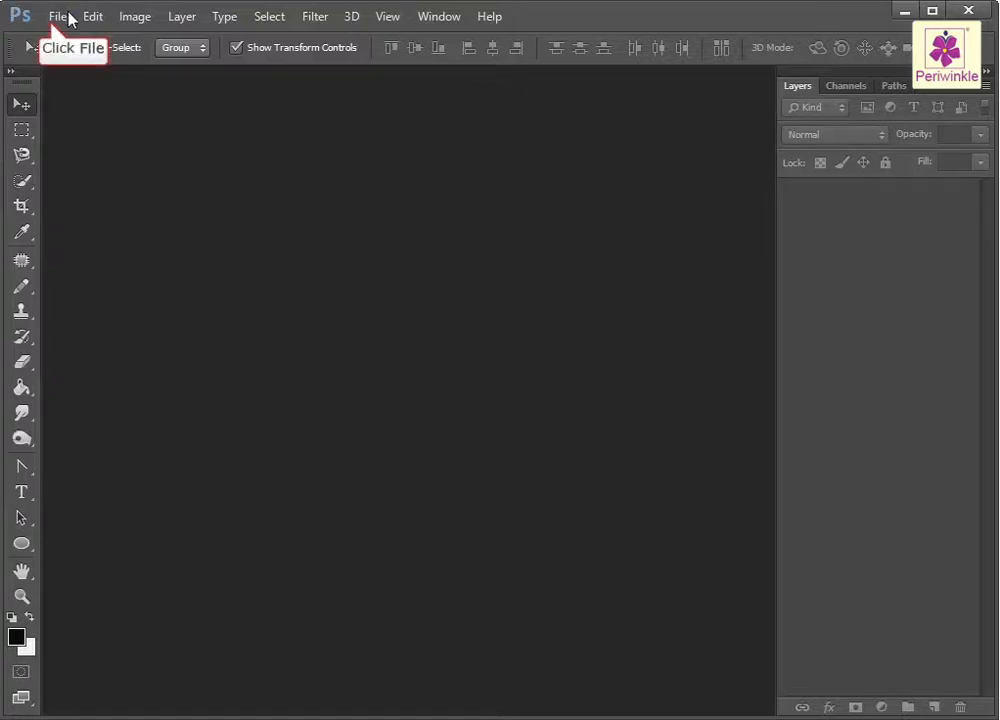
- Open the Mango_Melon image from the Desktop Images folder via File > Open
click(66, 17)
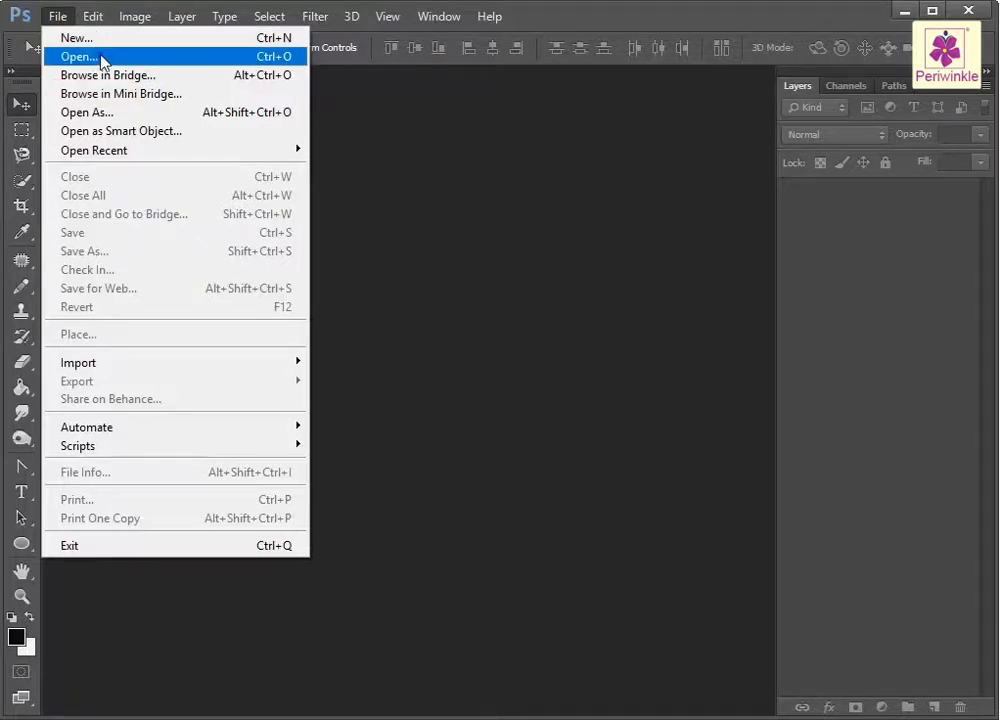
click(74, 46)
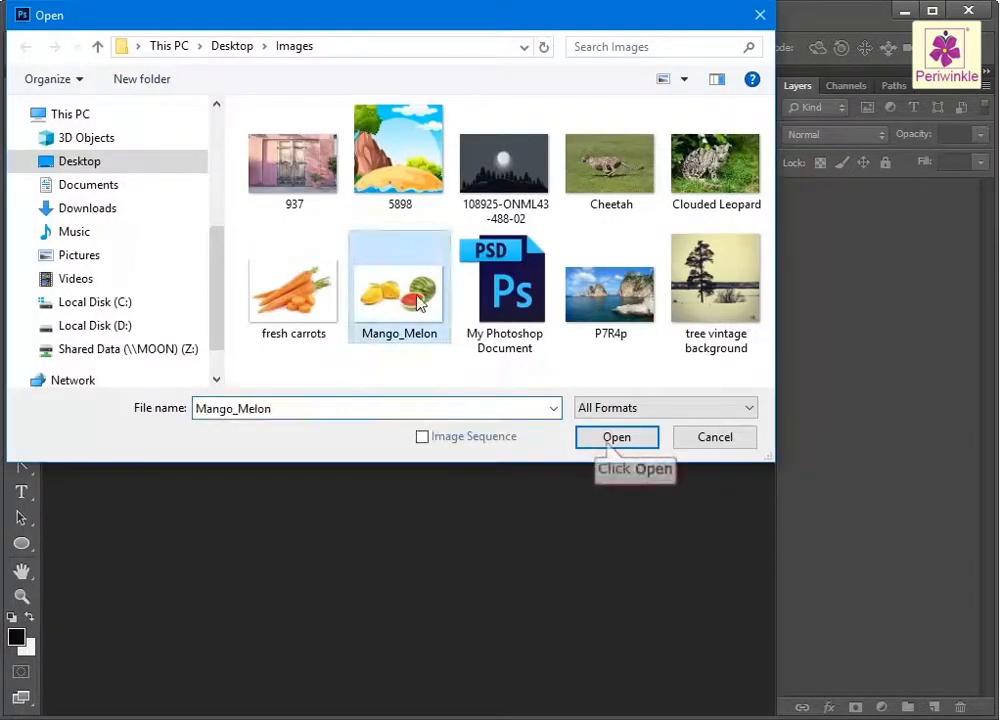
click(616, 437)
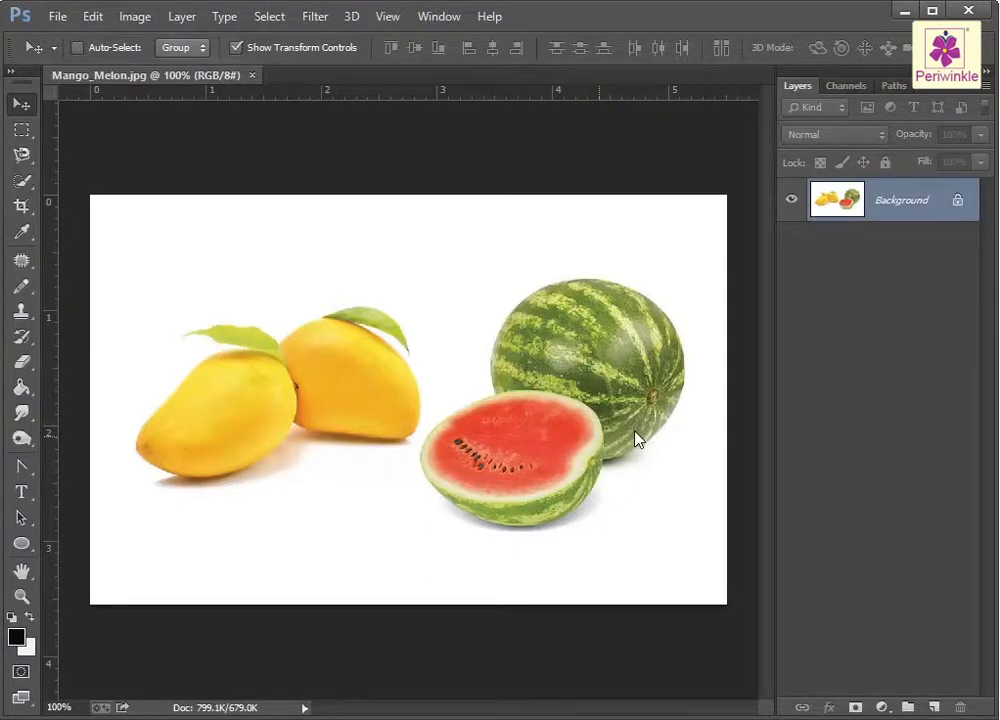
- Duplicate the Background layer, accepting the default name Background copy
click(188, 17)
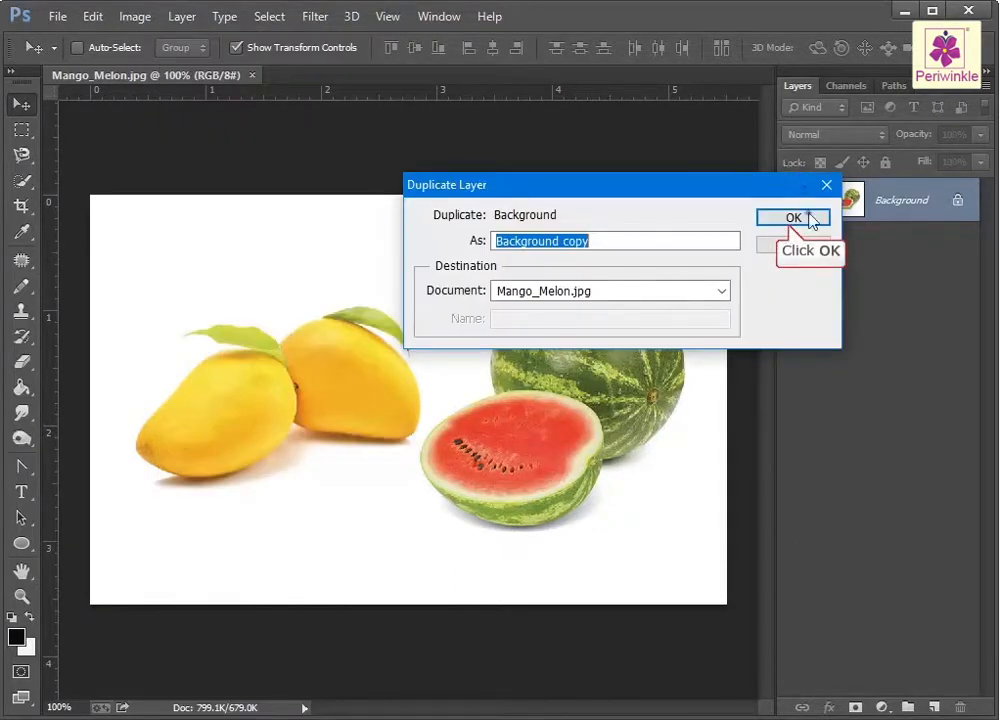
click(792, 218)
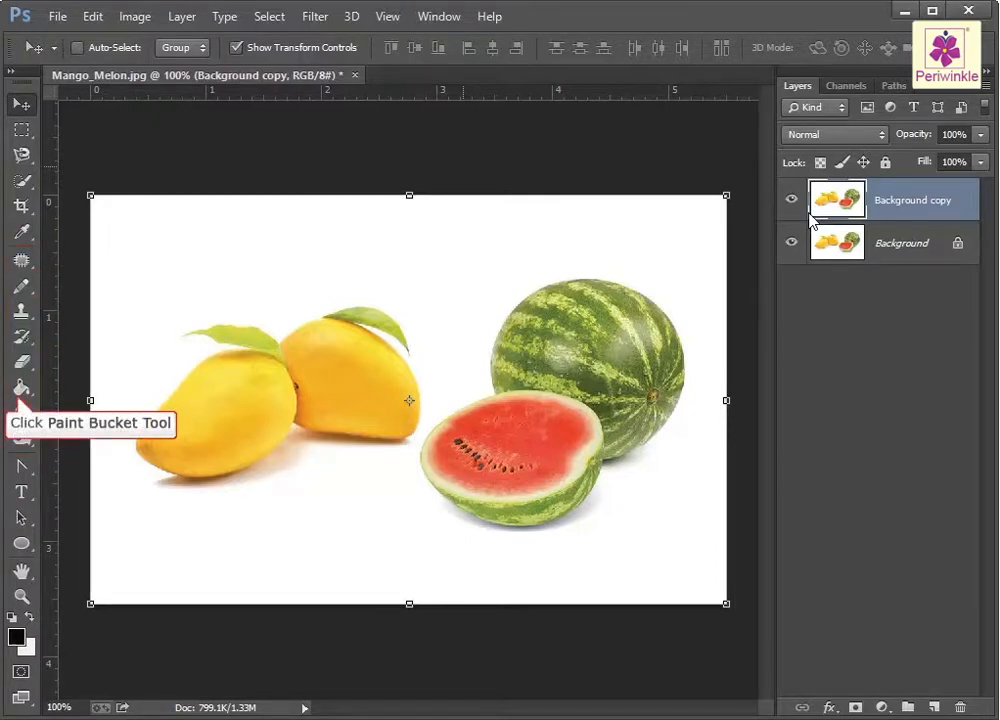
- Select the Paint Bucket Tool from the toolbar
click(20, 388)
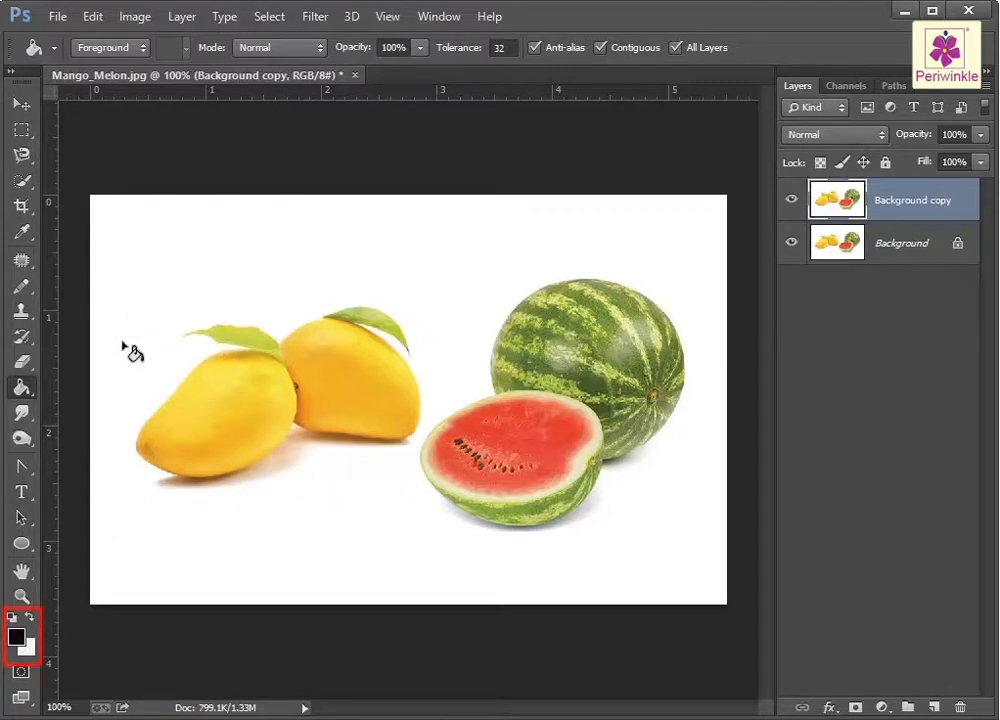
mouse_move(18, 630)
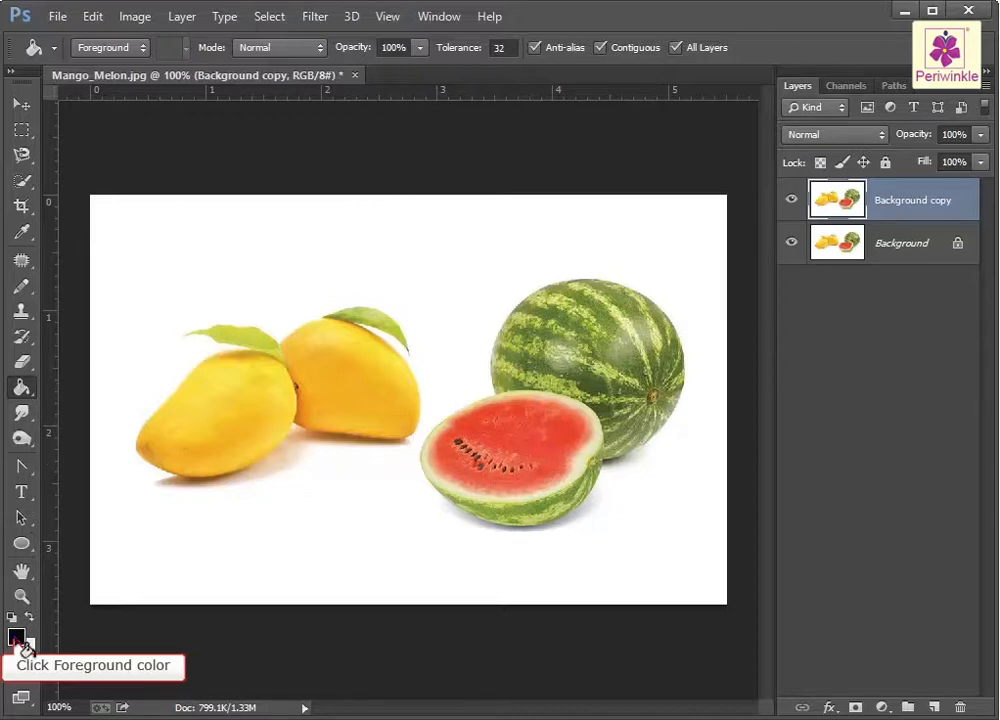
- Set the foreground colour to bright yellow (R247 G238 B4) in the Color Picker
click(14, 638)
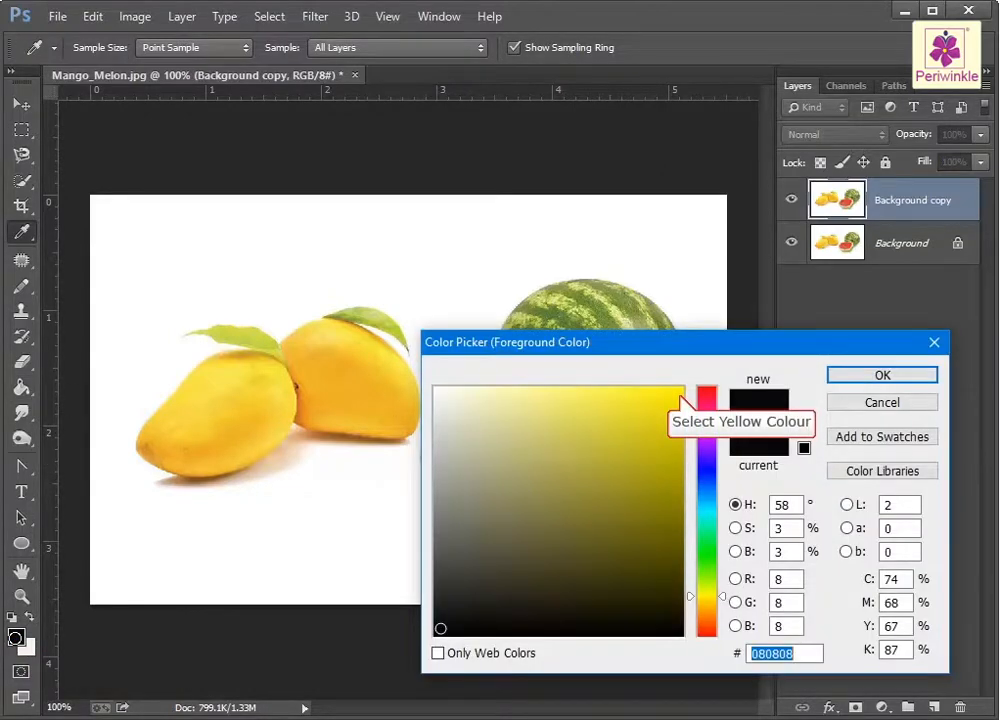
click(676, 395)
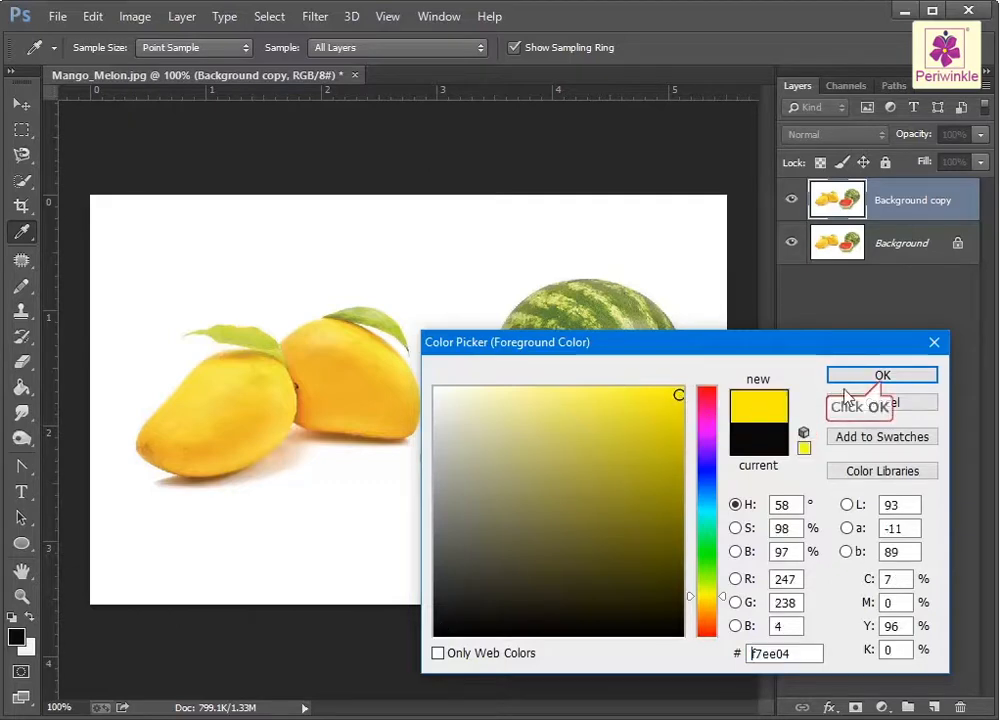
click(881, 375)
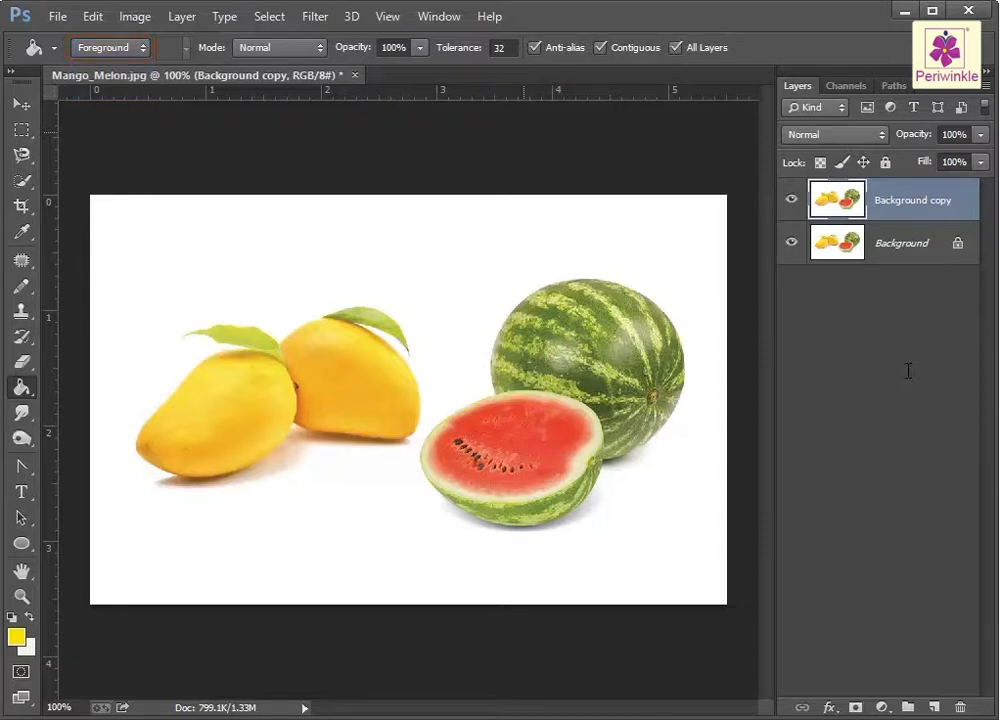
click(110, 47)
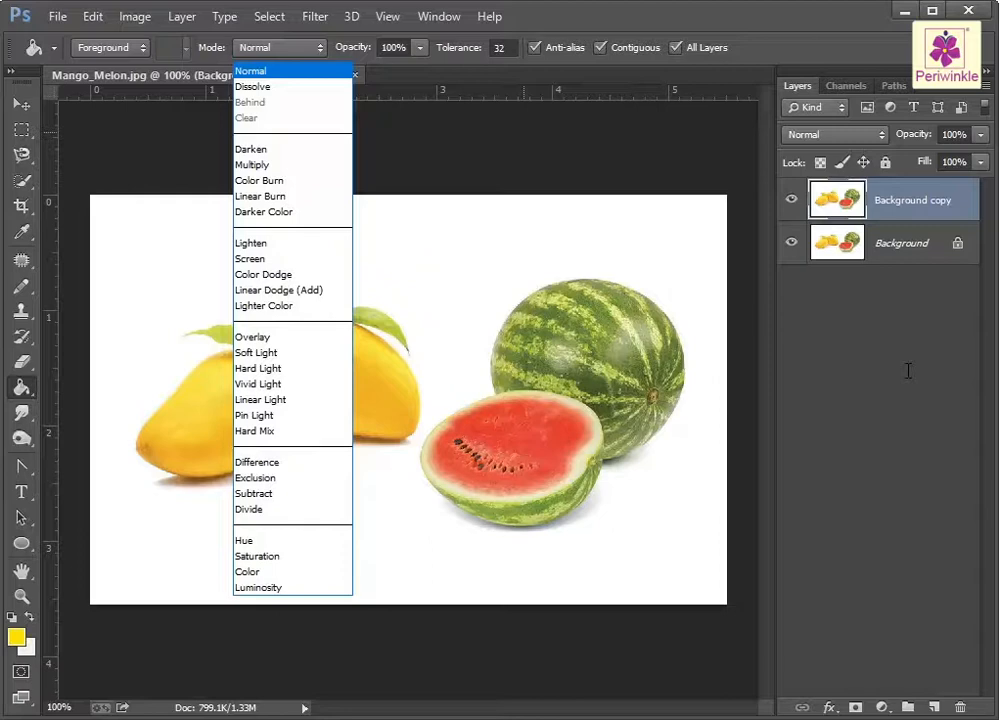
click(249, 70)
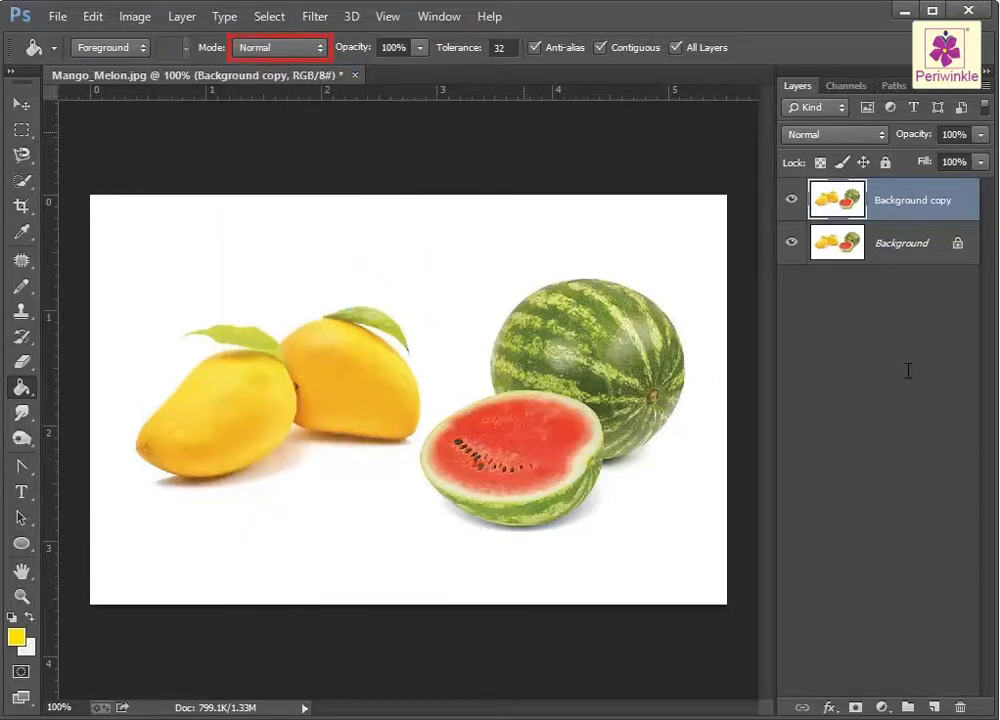
click(394, 47)
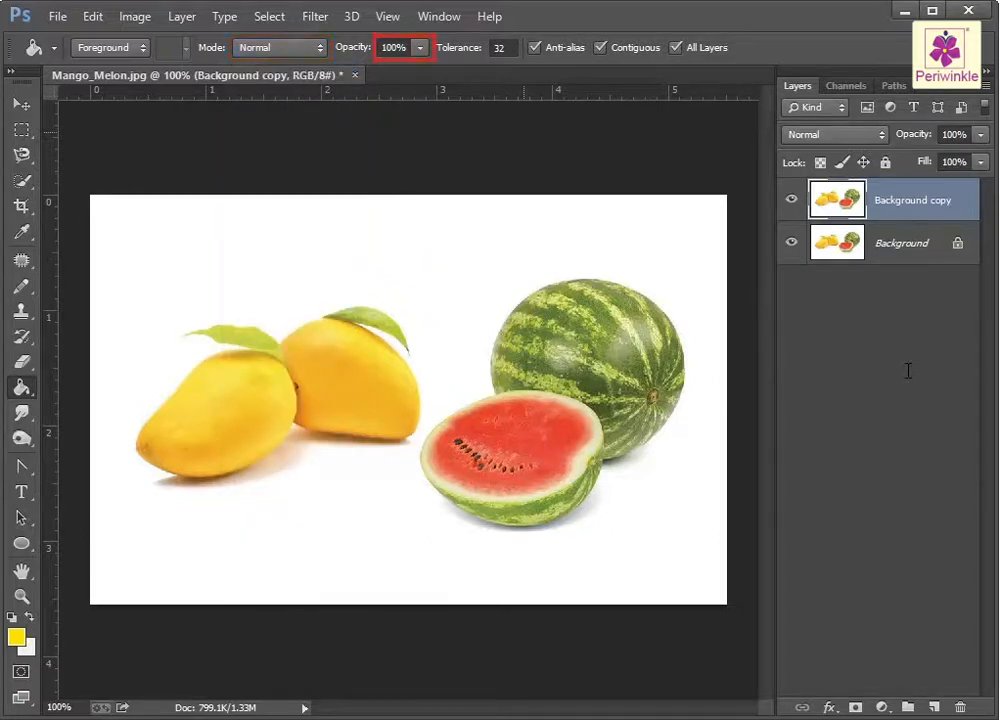
click(421, 47)
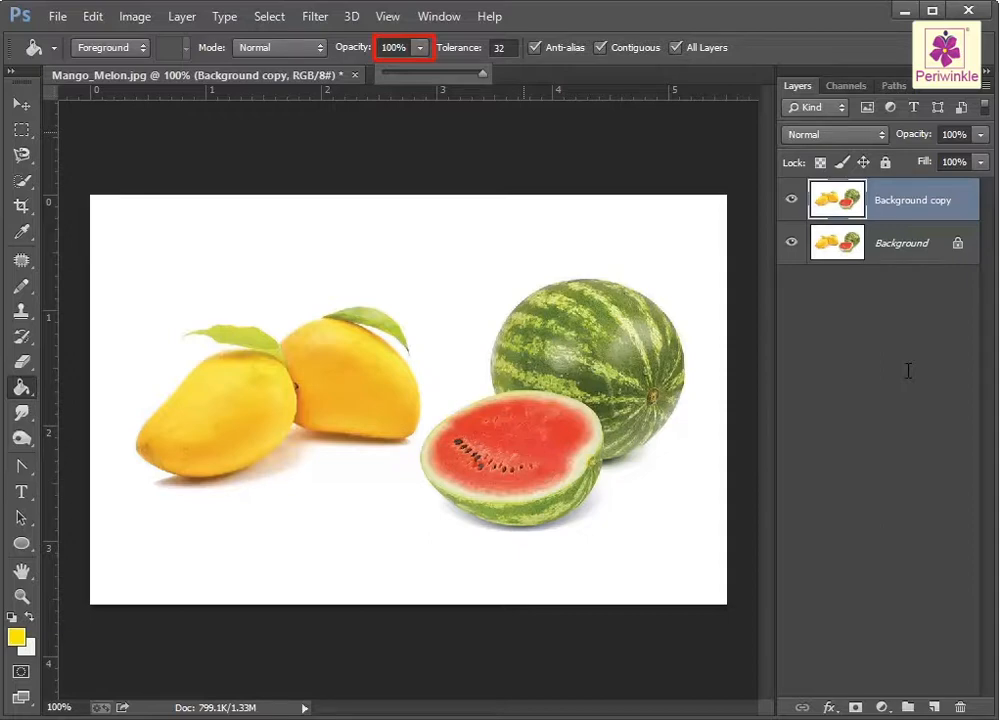
- Change the Paint Bucket tolerance in the options bar to 35
click(499, 47)
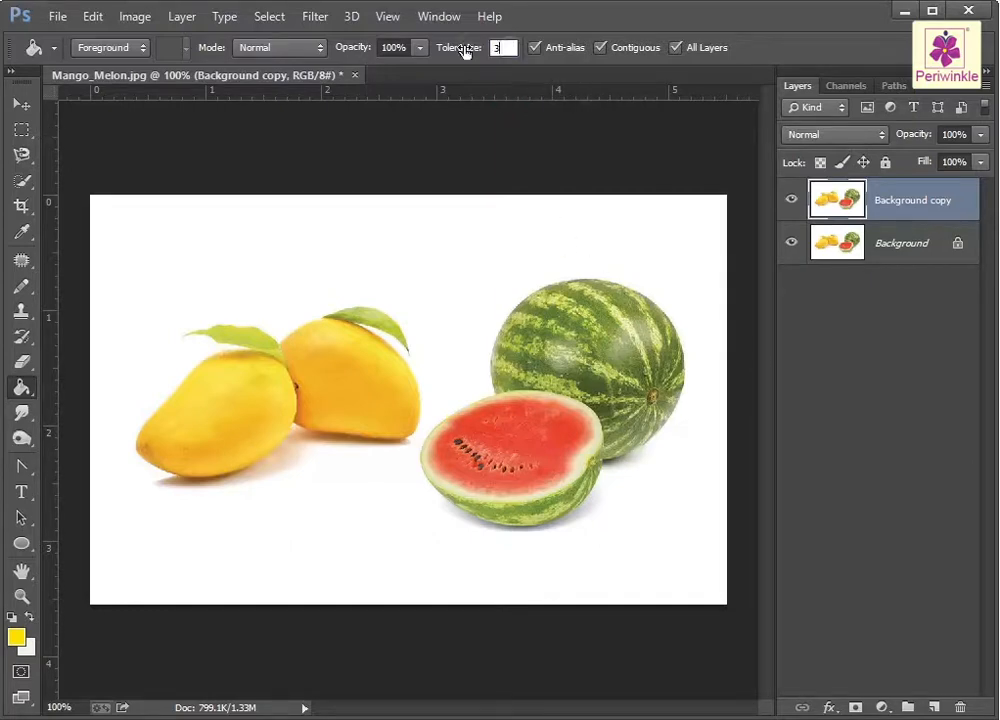
text(35)
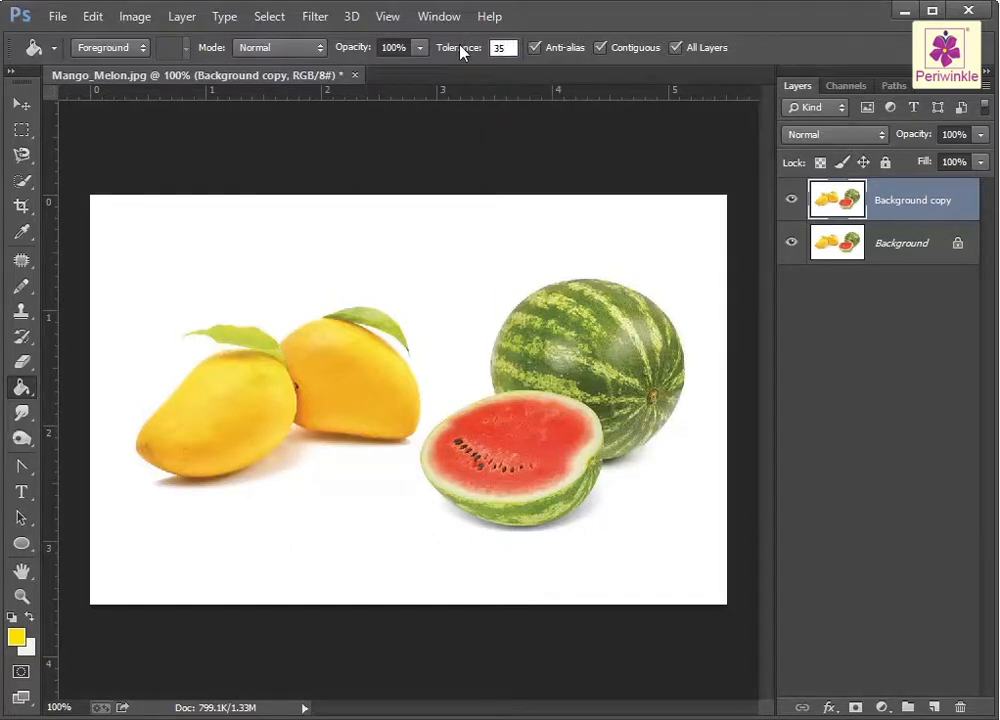
mouse_move(600, 47)
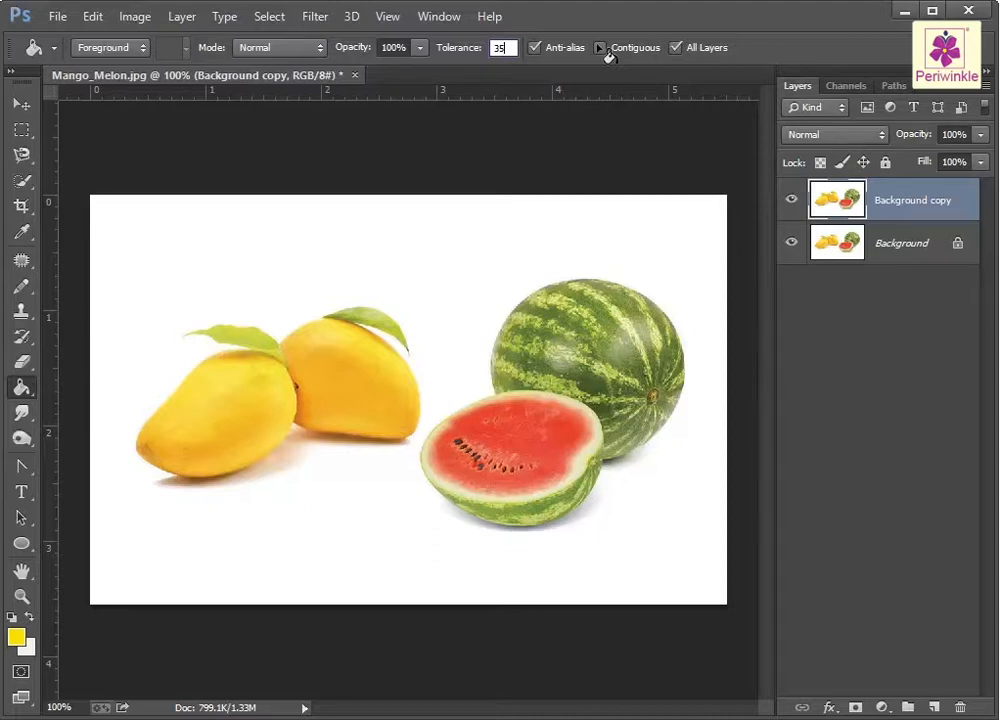
mouse_move(640, 345)
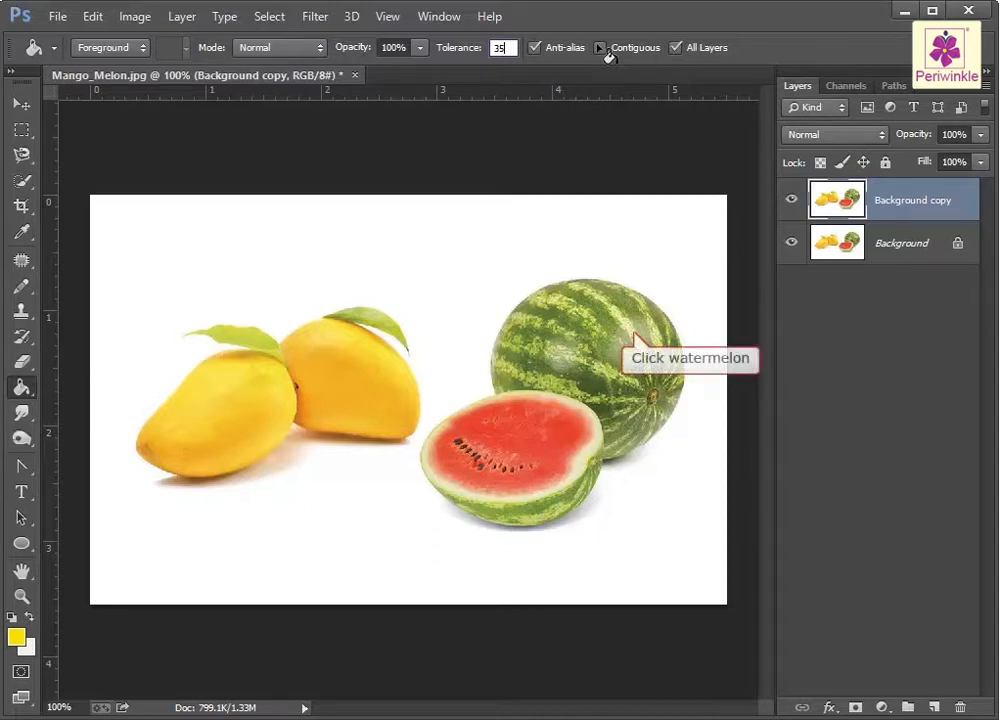